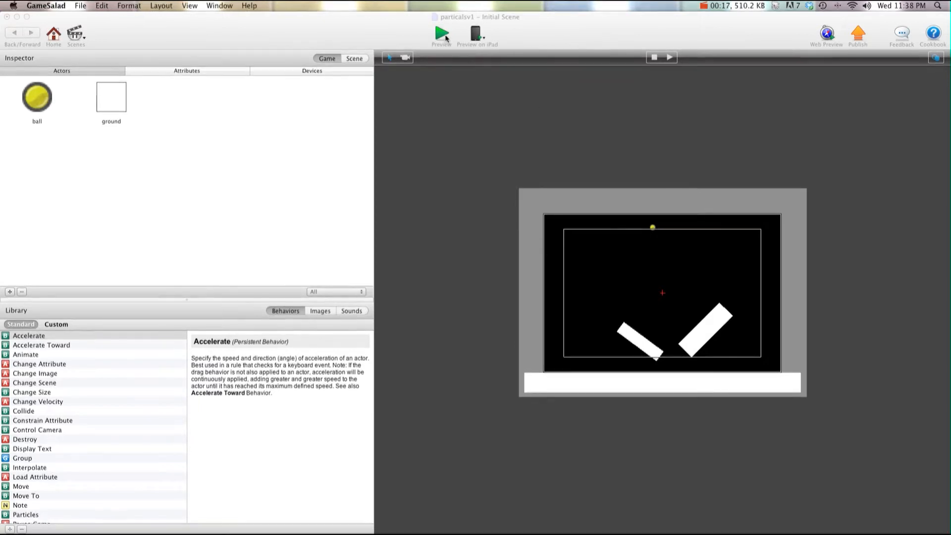
- Run a quick preview, then edit the ball actor's Particles behavior showing direction 0, speed 10
left_click(441, 32)
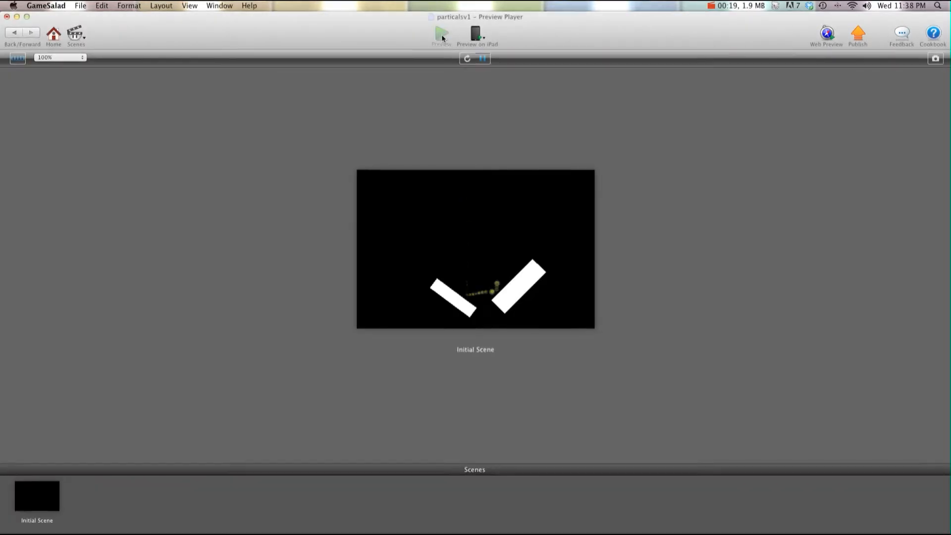
mouse_move(442, 35)
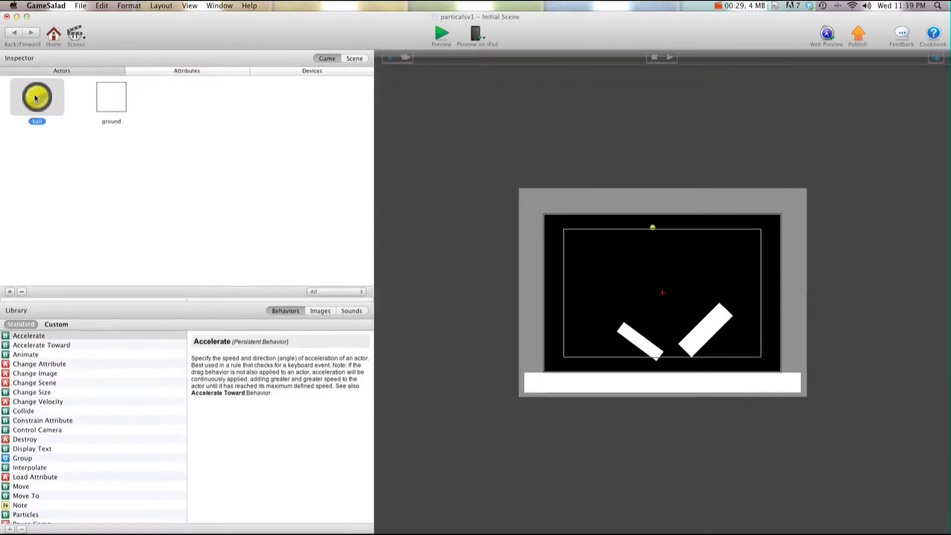
double_click(37, 97)
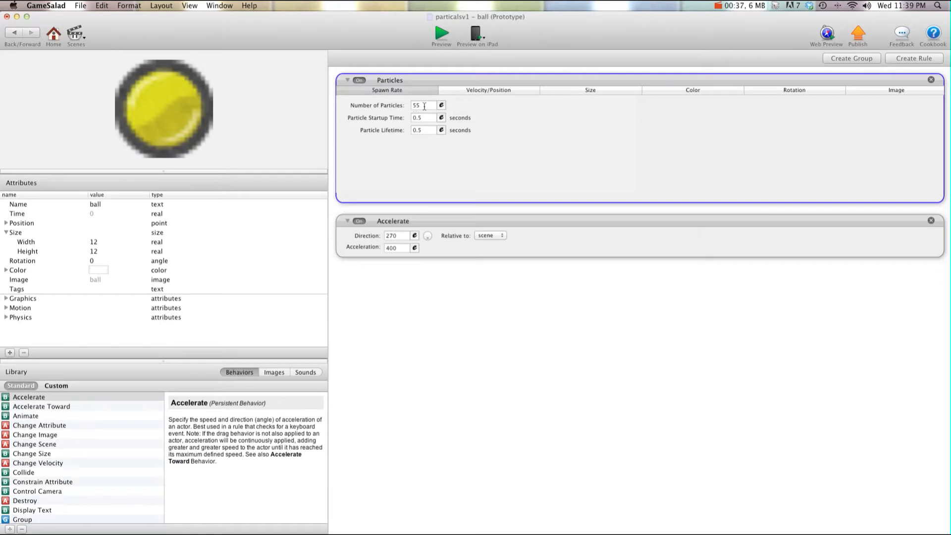
mouse_move(428, 121)
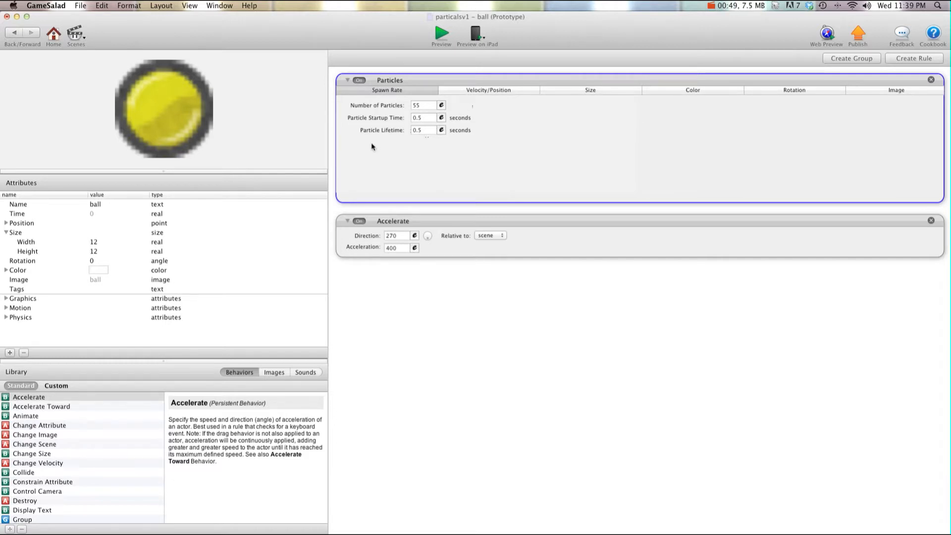
mouse_move(452, 123)
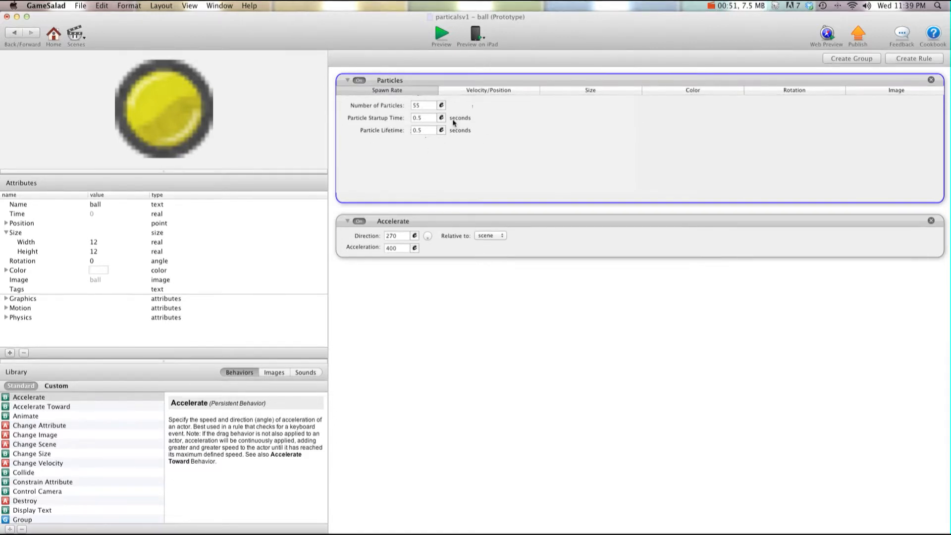
left_click(487, 91)
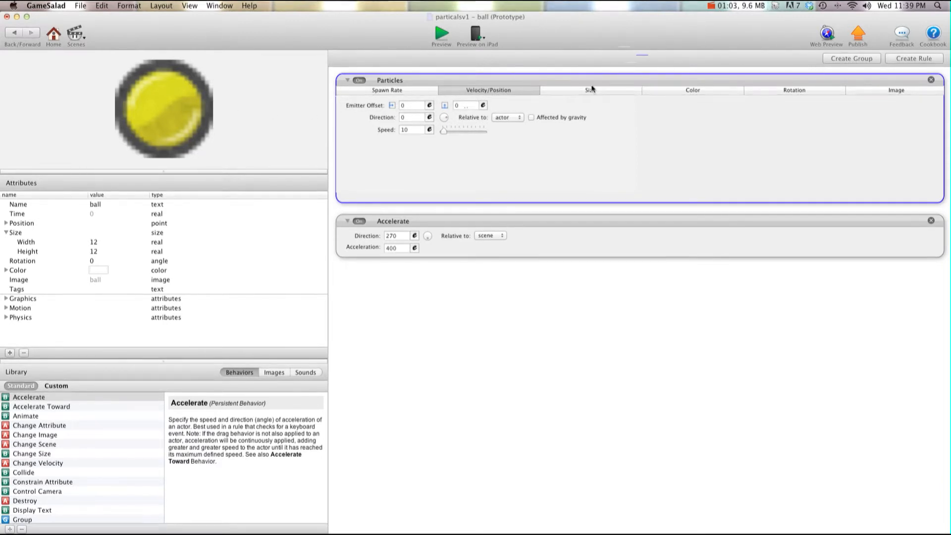
- Show the size settings: particles shrink from 10 to target 0 over 0.3 seconds
left_click(588, 90)
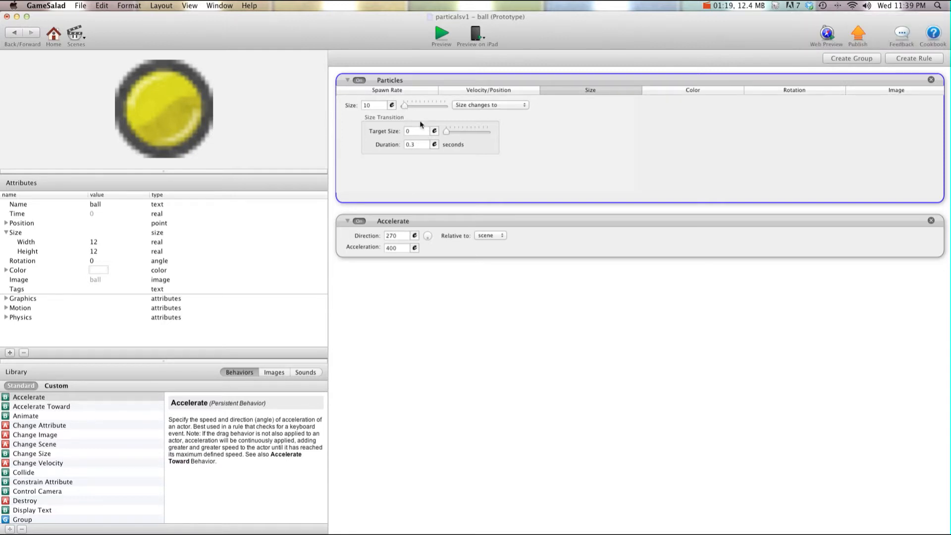
left_click(417, 131)
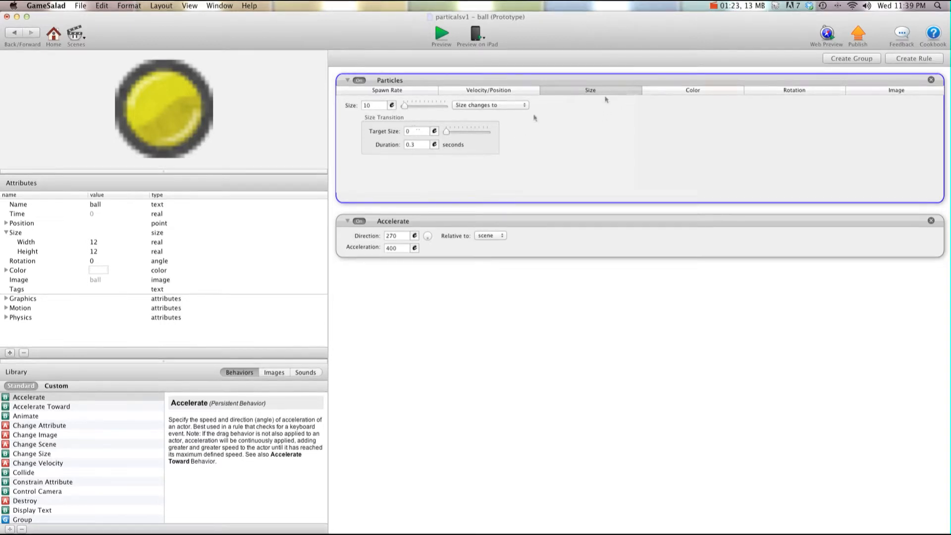
left_click(489, 105)
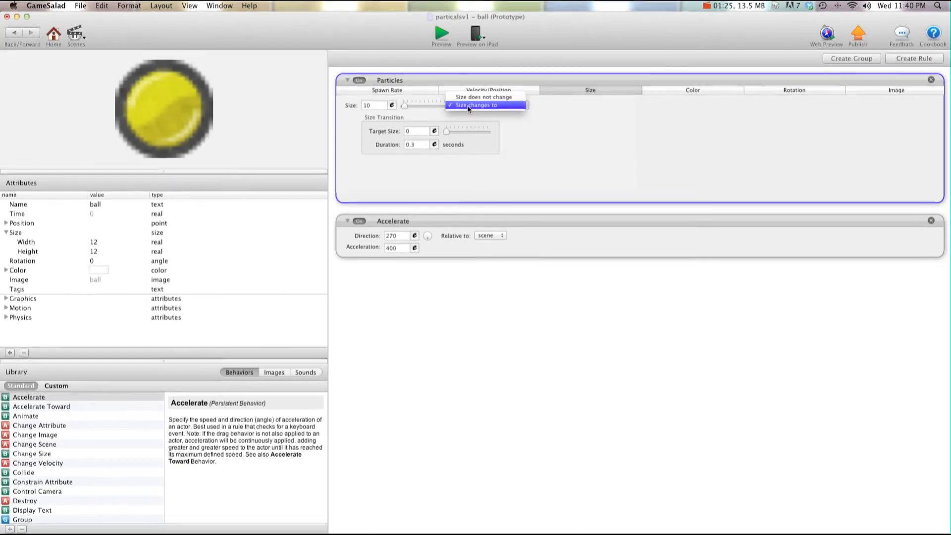
left_click(479, 106)
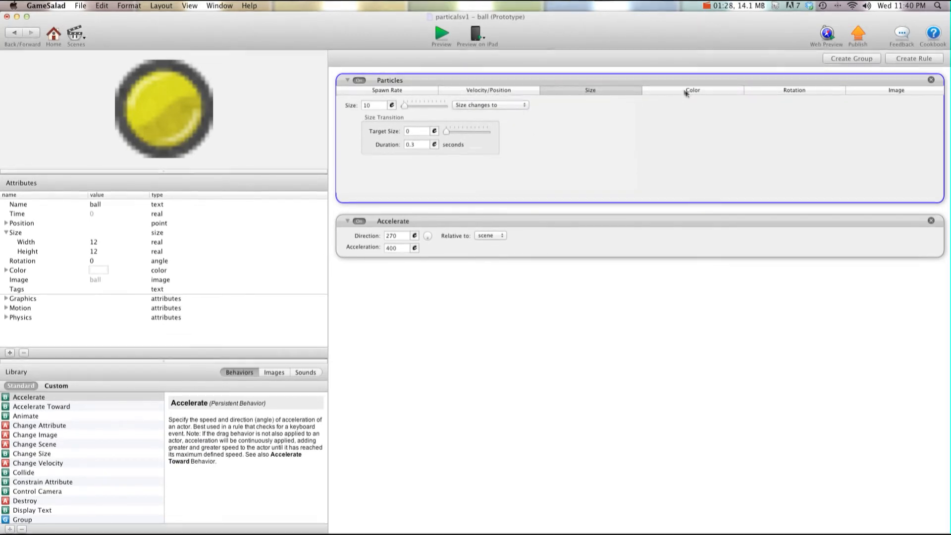
- Set colour to change over time to a target colour with opacity 0 over 0.3 seconds
left_click(692, 90)
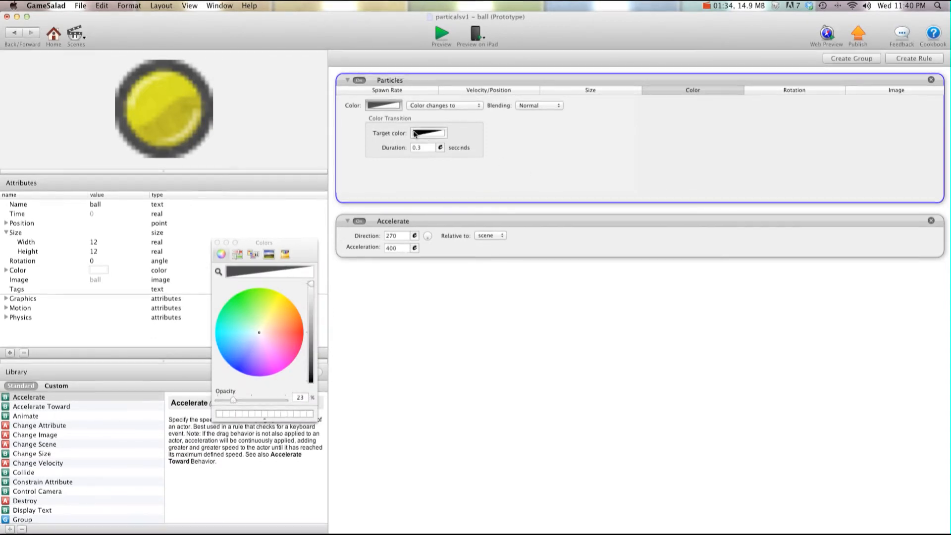
left_click_drag(249, 400, 226, 400)
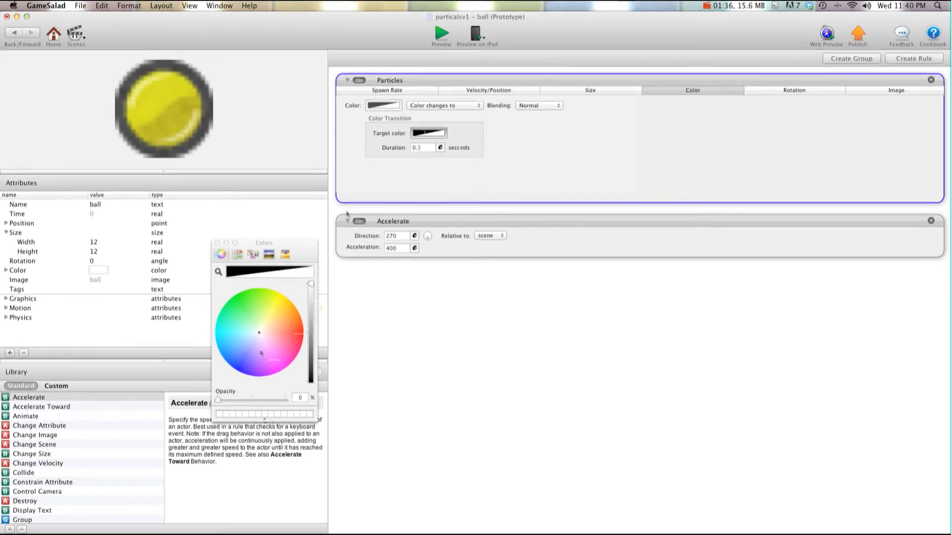
left_click_drag(225, 400, 231, 400)
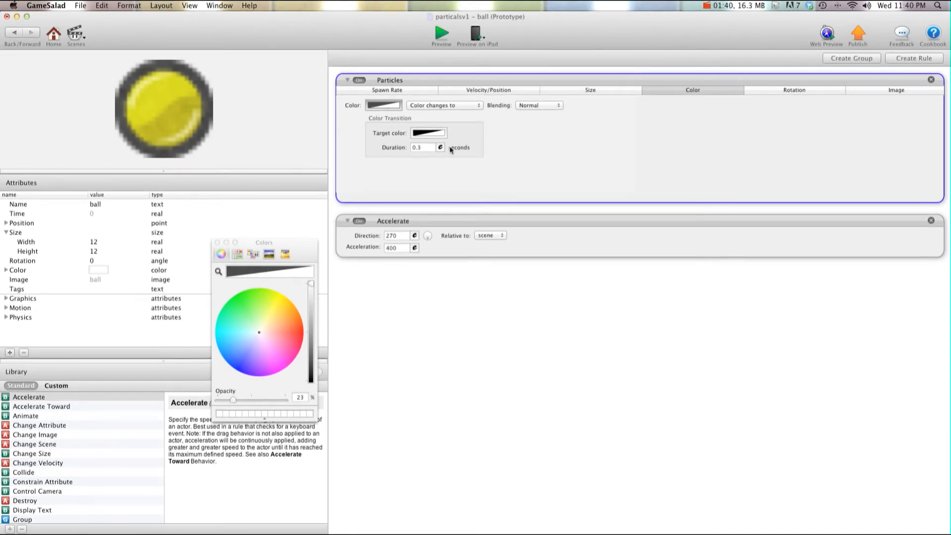
left_click(443, 105)
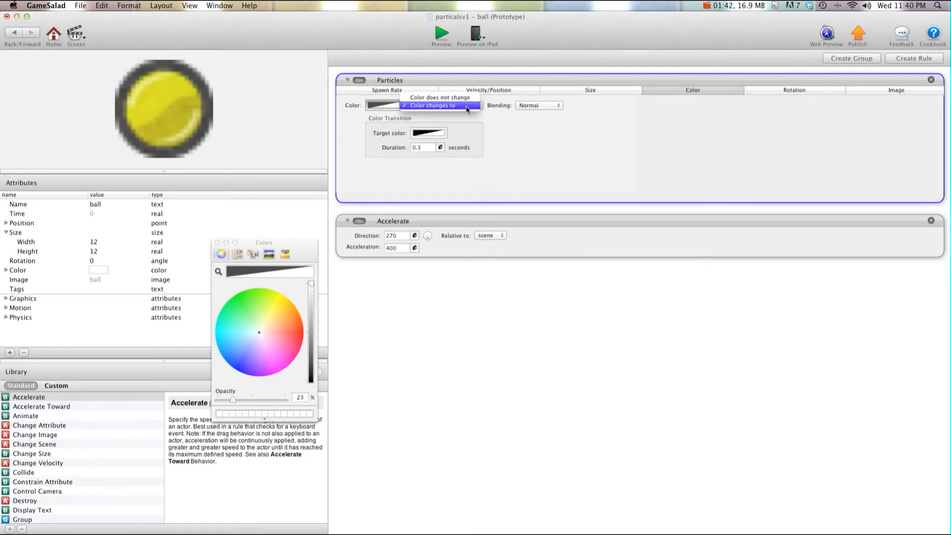
left_click(432, 105)
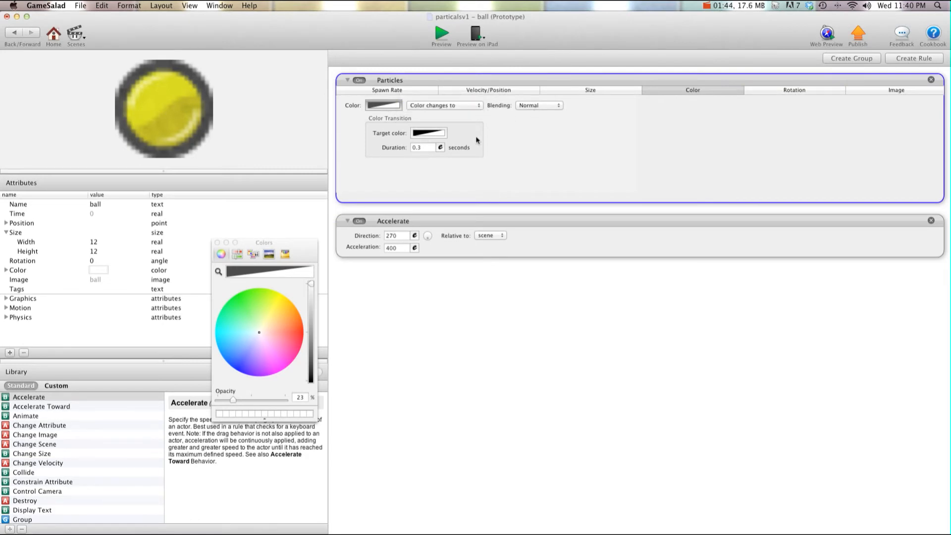
left_click_drag(232, 399, 217, 399)
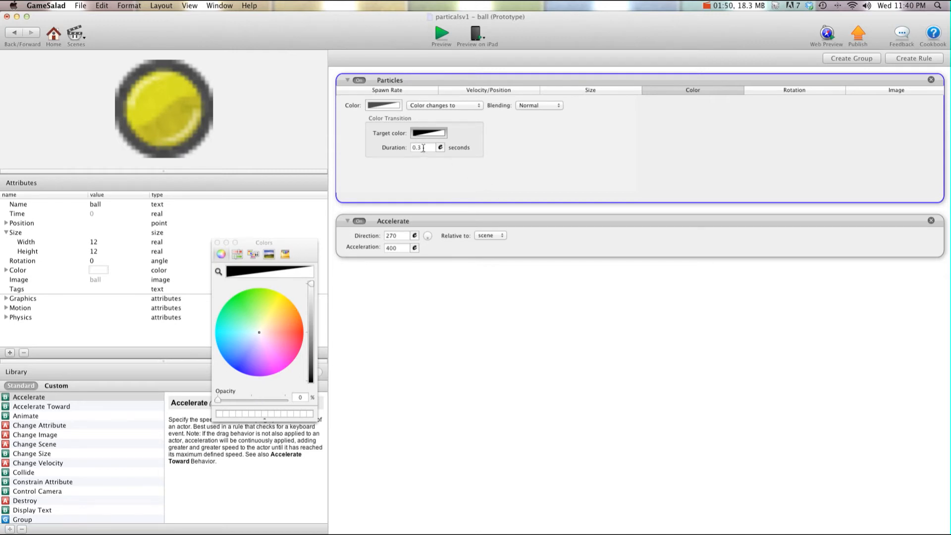
mouse_move(720, 115)
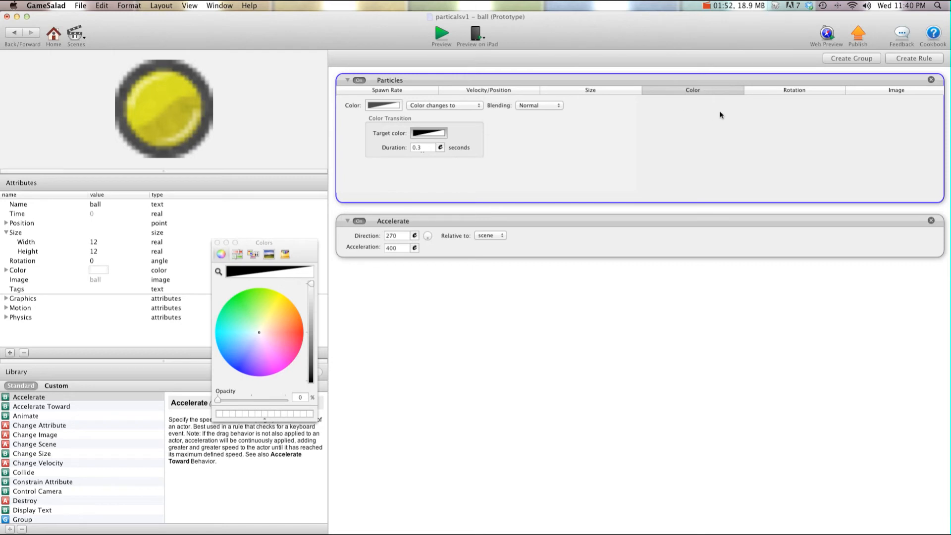
- Review the rotation settings, then the image settings using the ball graphic
left_click(794, 90)
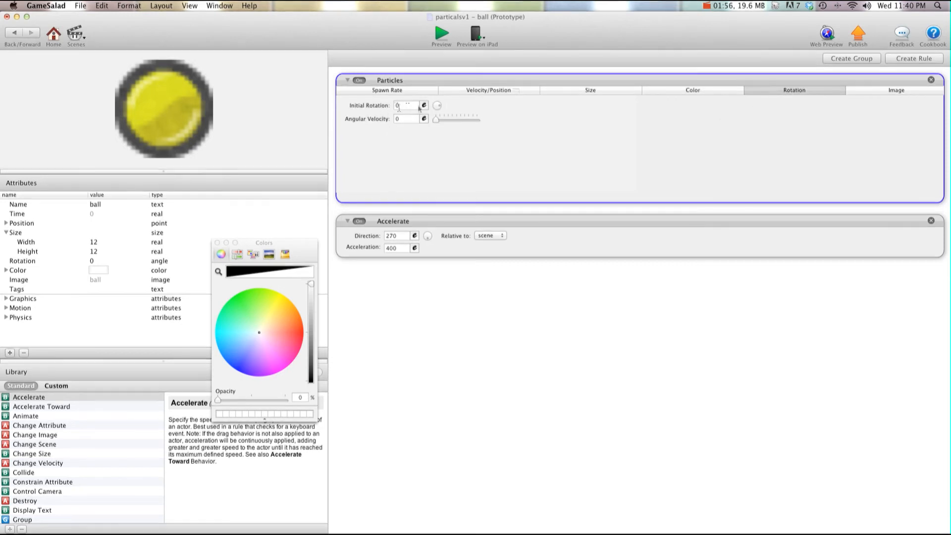
left_click(896, 90)
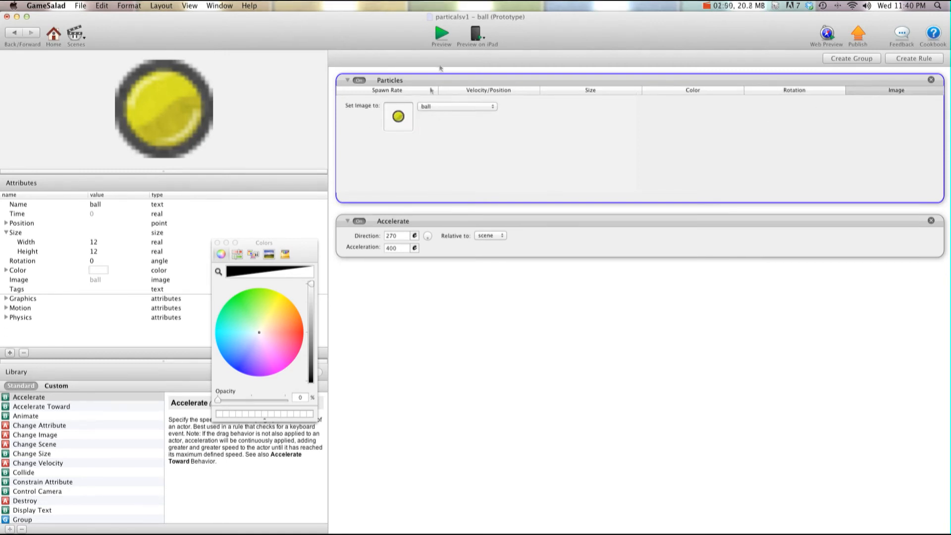
- Preview the scene to watch the falling ball leave its shrinking, fading trail
left_click(442, 33)
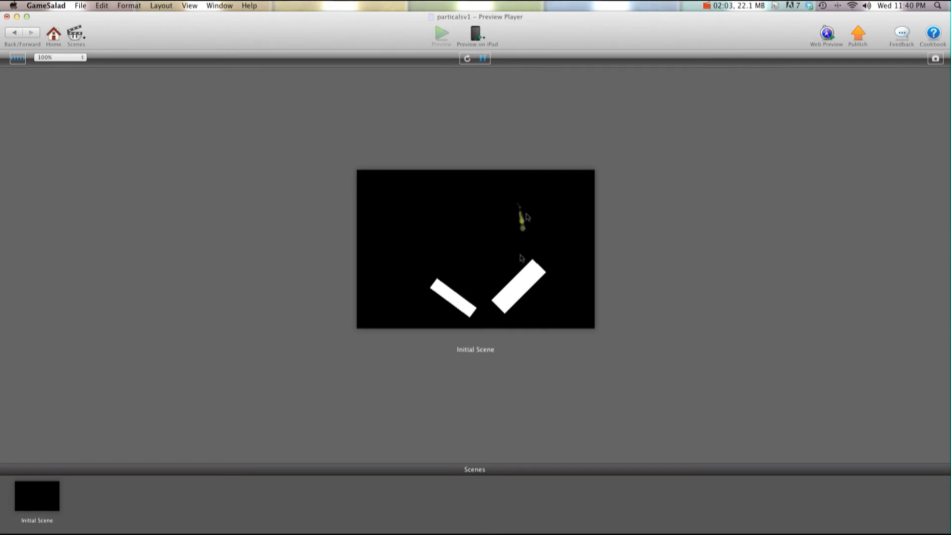
mouse_move(470, 295)
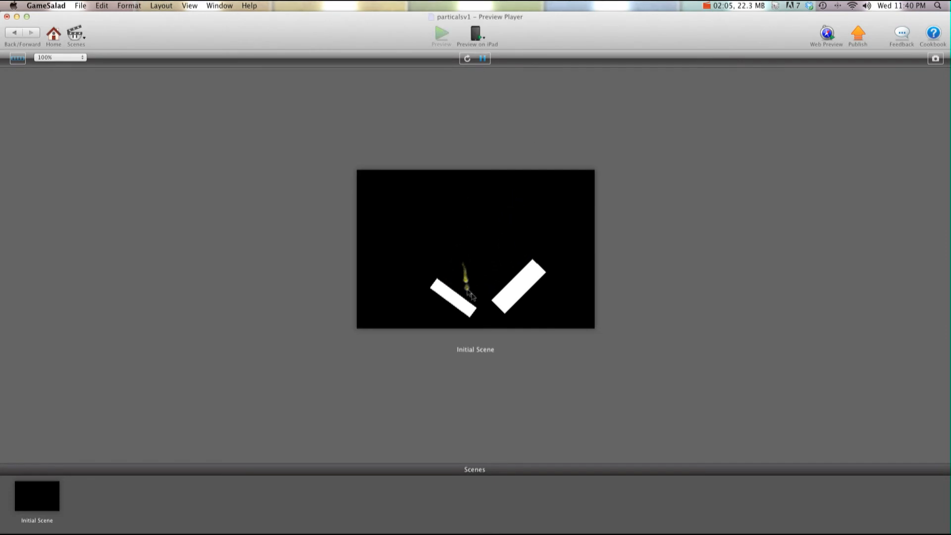